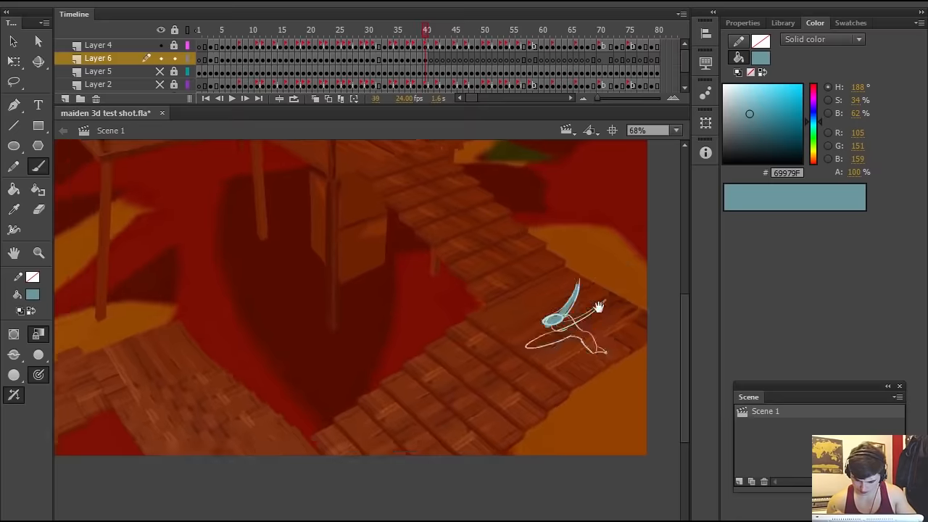
Step: View the WIP general pipeline sketch, then return to the maiden 3d test shot.fla document
click(436, 30)
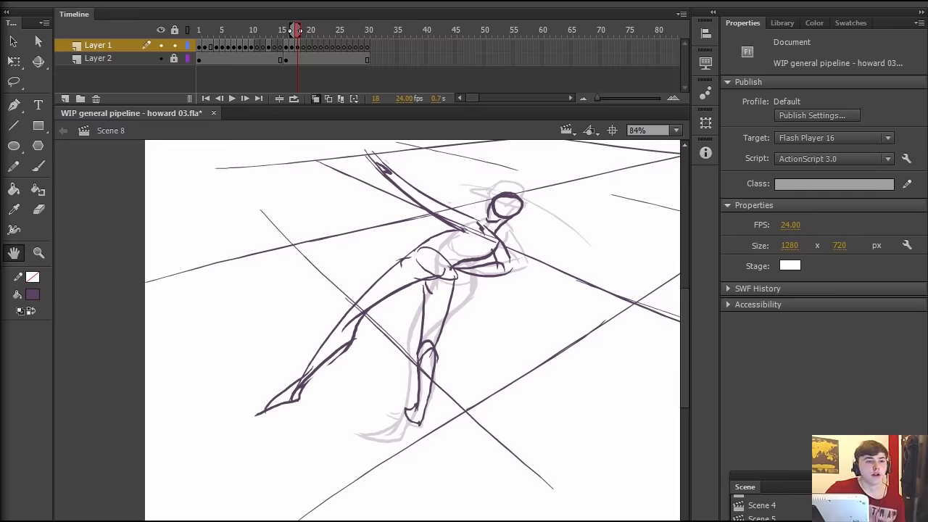
click(38, 166)
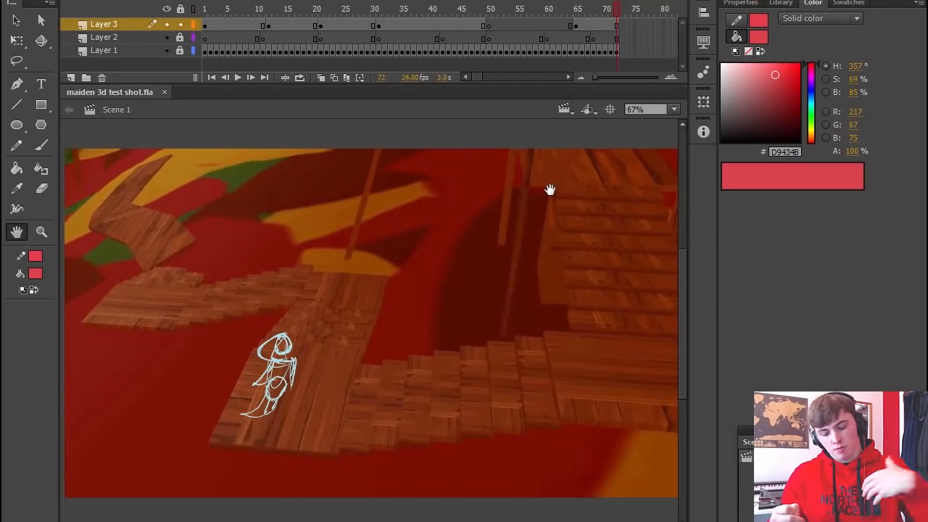
mouse_move(553, 227)
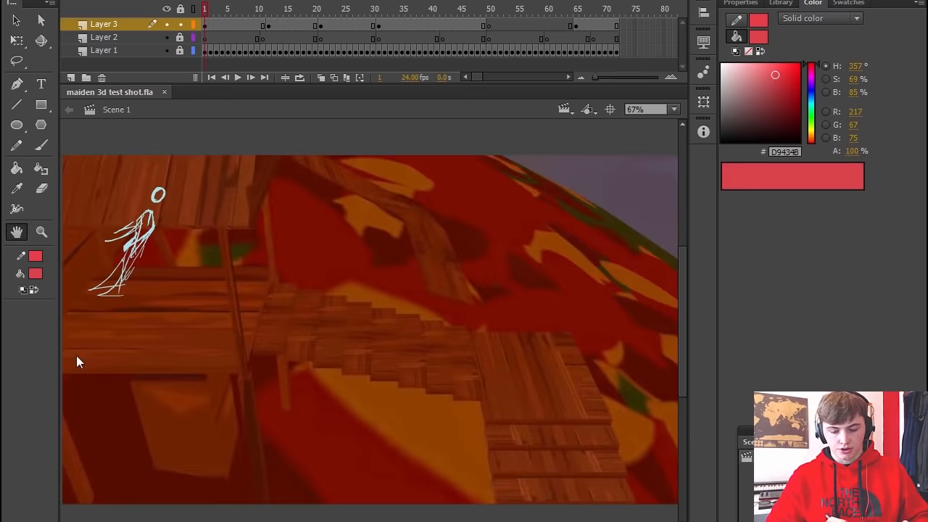
mouse_move(431, 261)
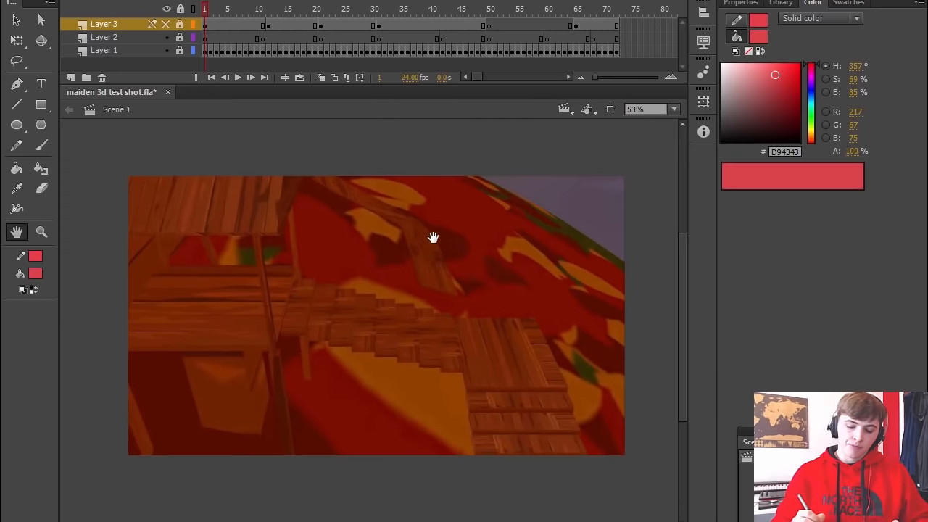
mouse_move(561, 319)
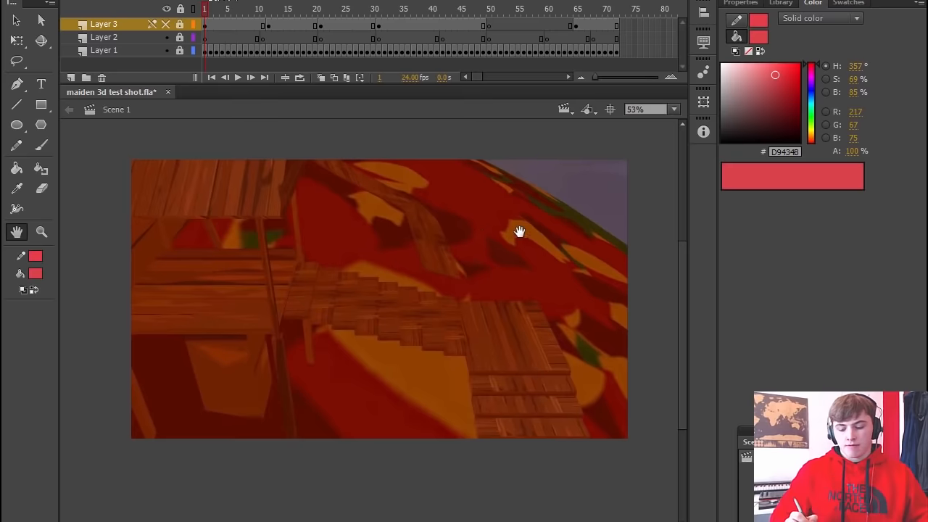
Step: Hide Layer 3's rough figure sketch, leaving only the 3D walkway background on stage
drag(519, 232, 398, 281)
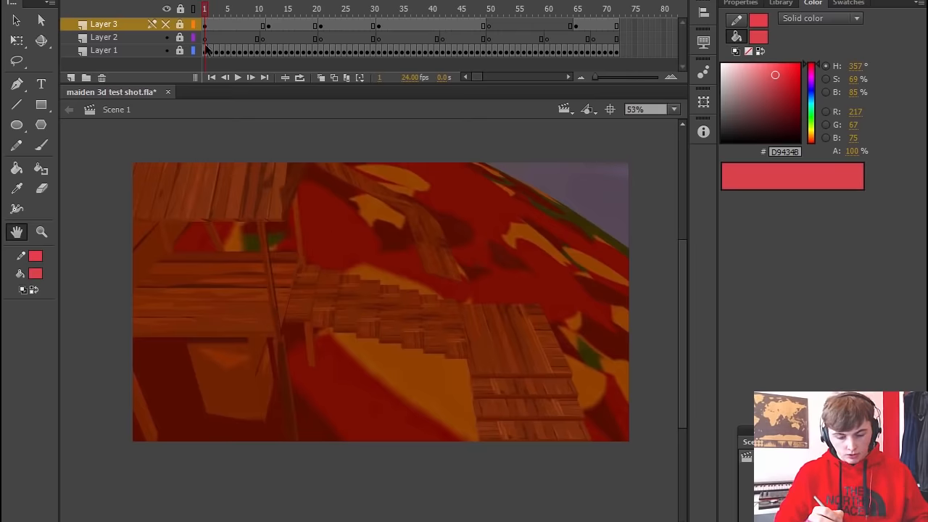
click(104, 50)
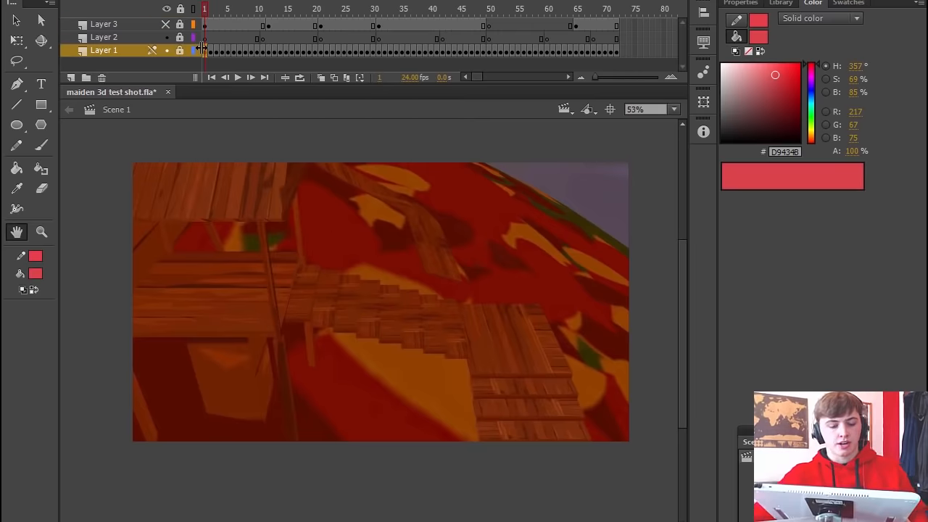
right_click(203, 49)
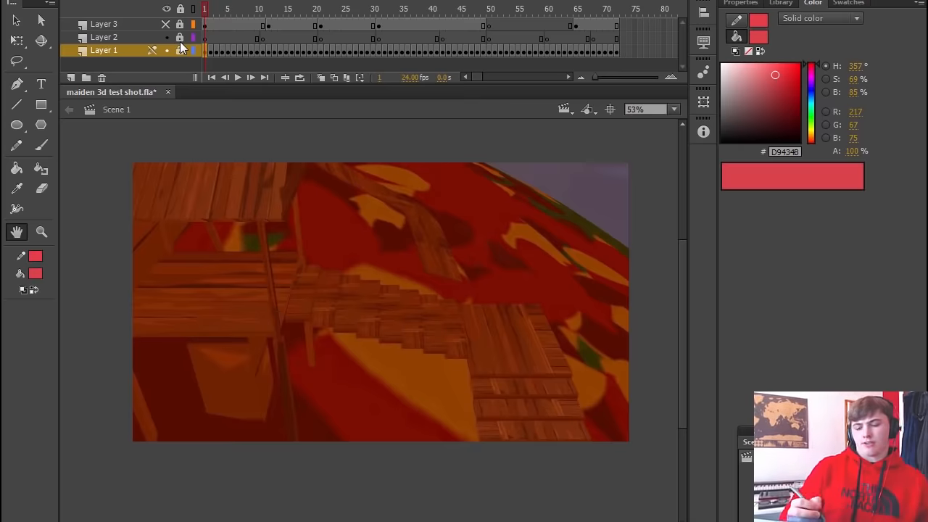
click(180, 50)
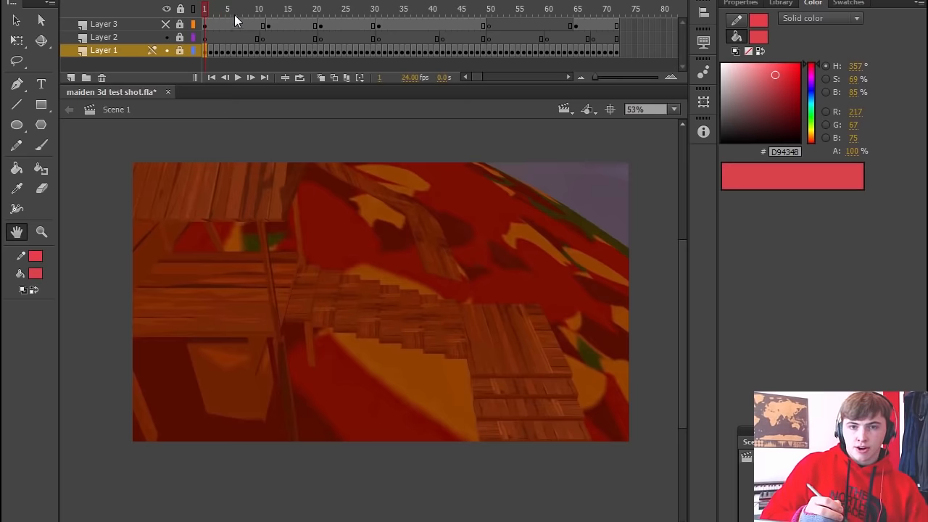
click(238, 77)
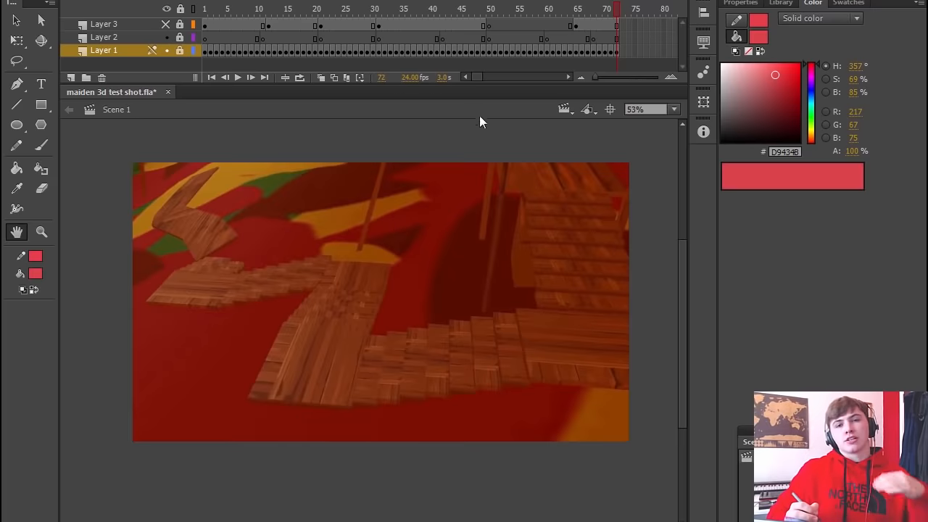
mouse_move(577, 133)
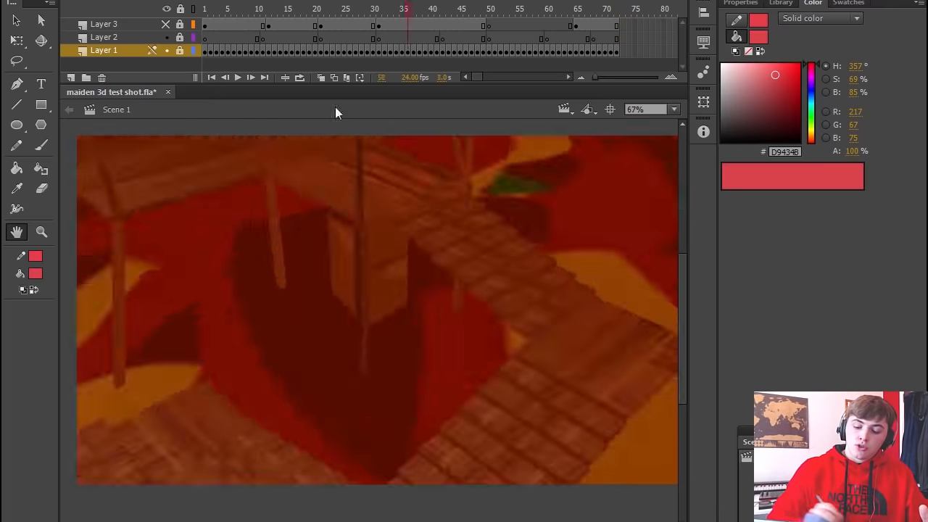
Step: Brush-sketch rough poses of the figure pulling the line on frames 7, 11, 14 and 18
click(346, 9)
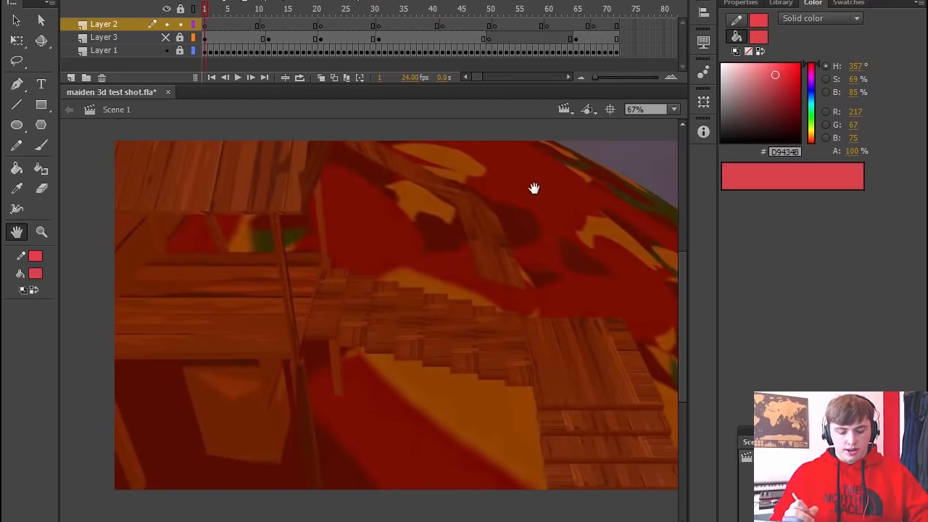
click(261, 9)
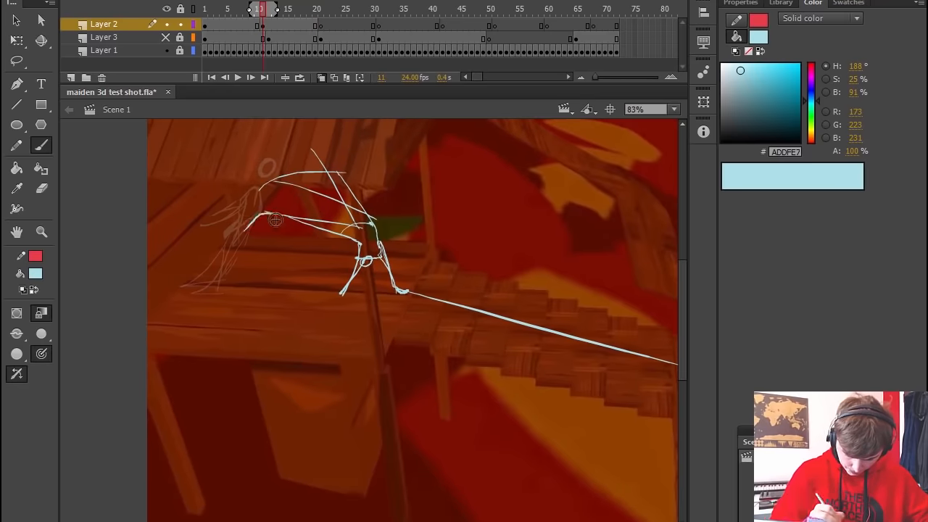
click(321, 9)
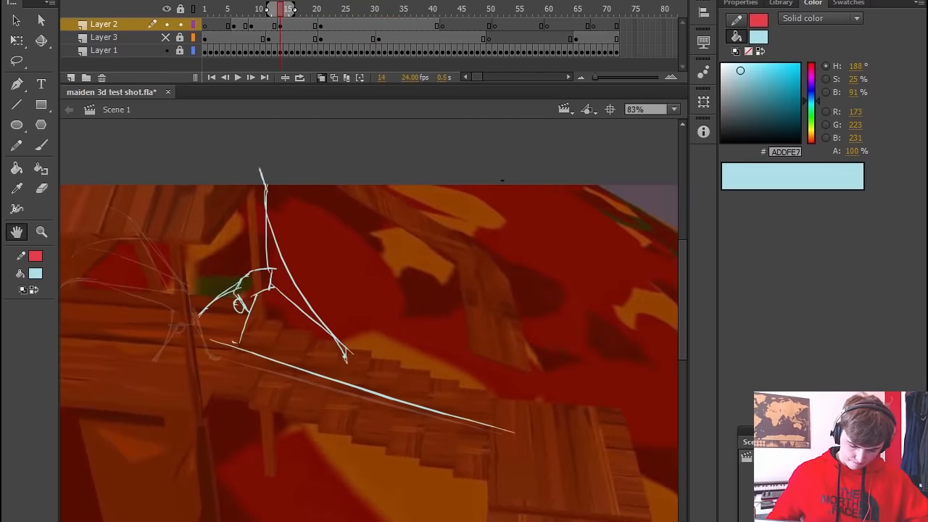
click(350, 9)
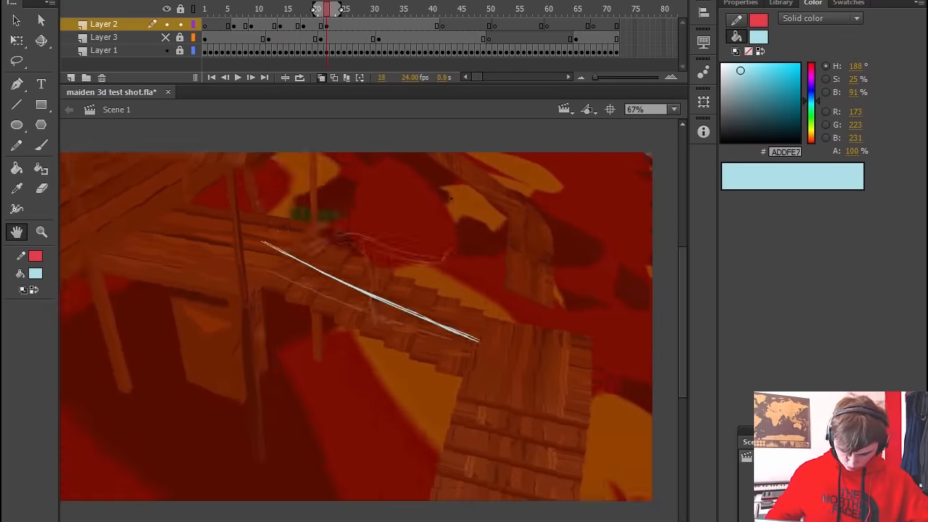
click(241, 9)
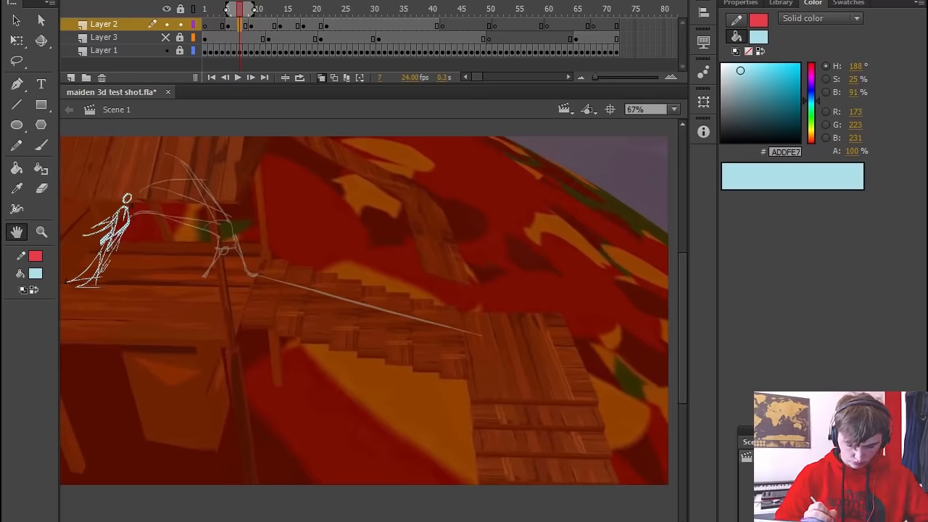
Step: Sketch more rough keyframes on Layer 2 within frames 1–20 and play back the timeline
click(345, 9)
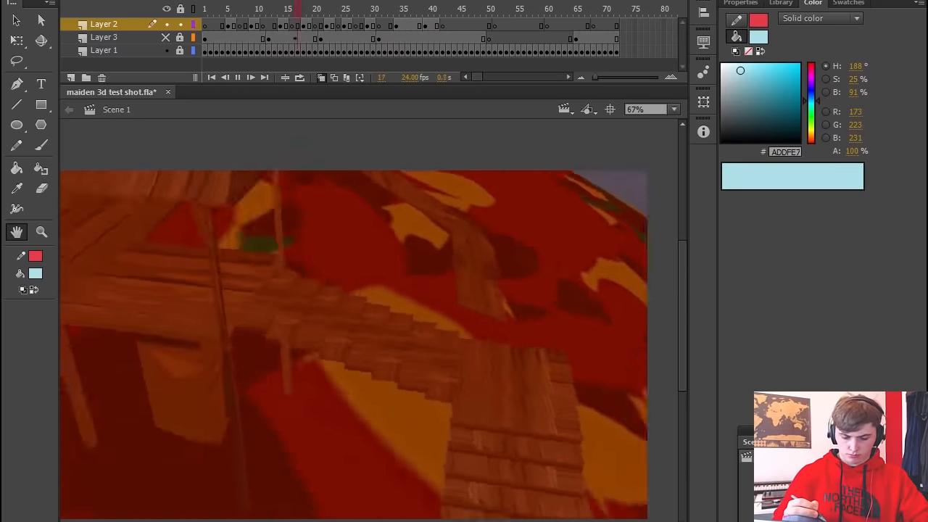
click(413, 8)
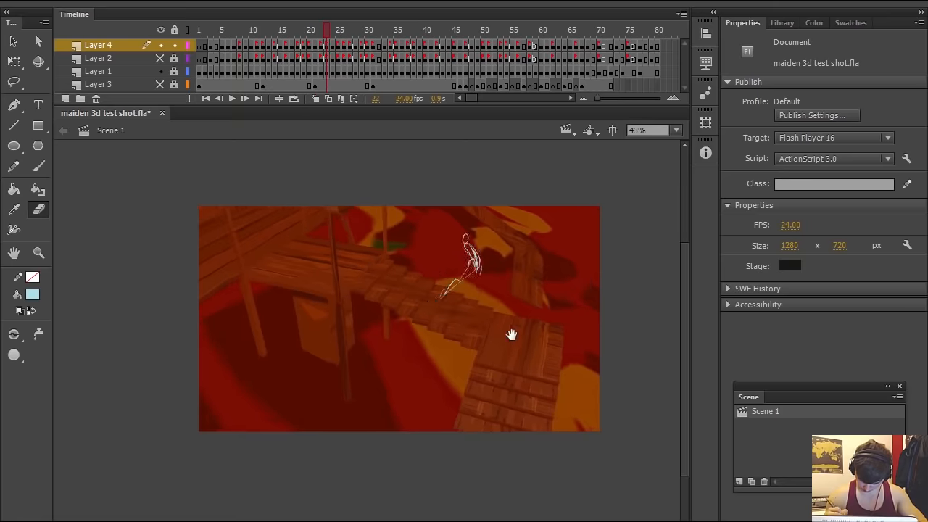
Step: Add two new layers and paint the running figure in #69979F over the sketch
click(456, 30)
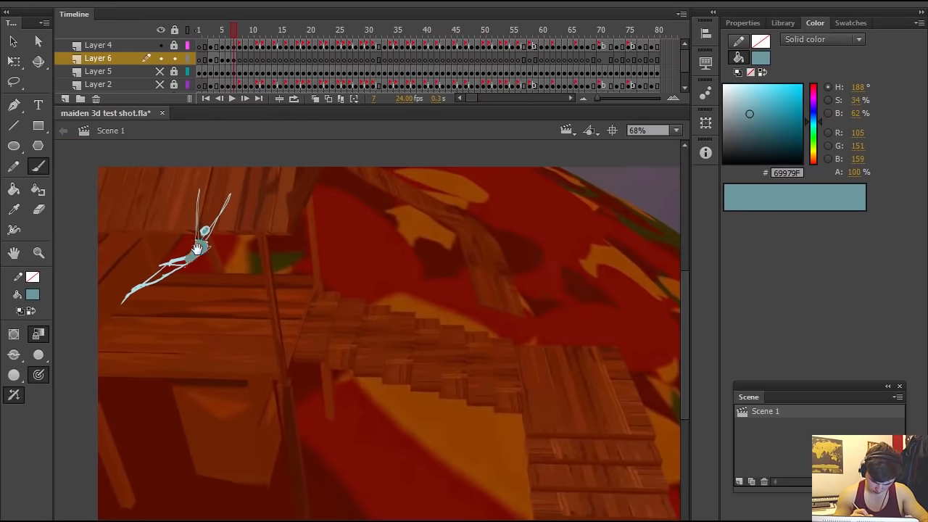
click(252, 30)
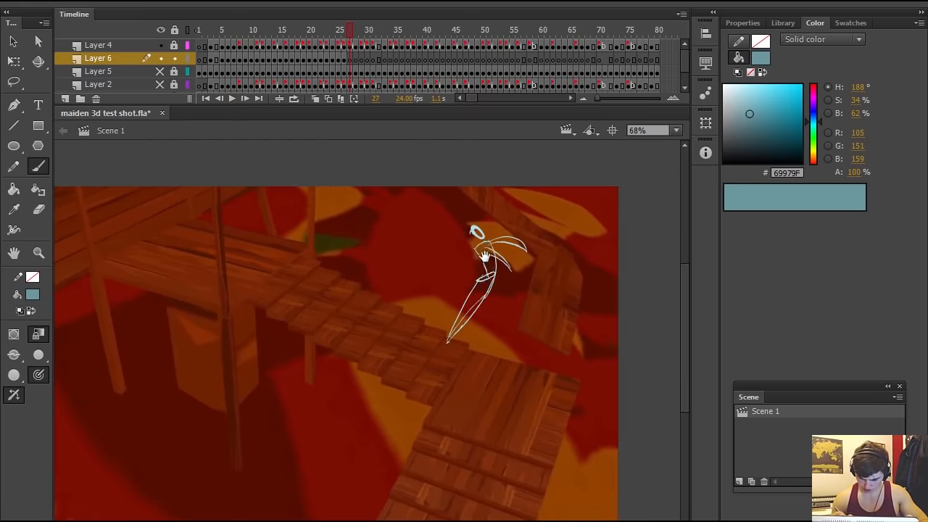
Step: Paint the teal figure frame by frame on Layer 6 with onion skin, reaching frame 51
click(355, 30)
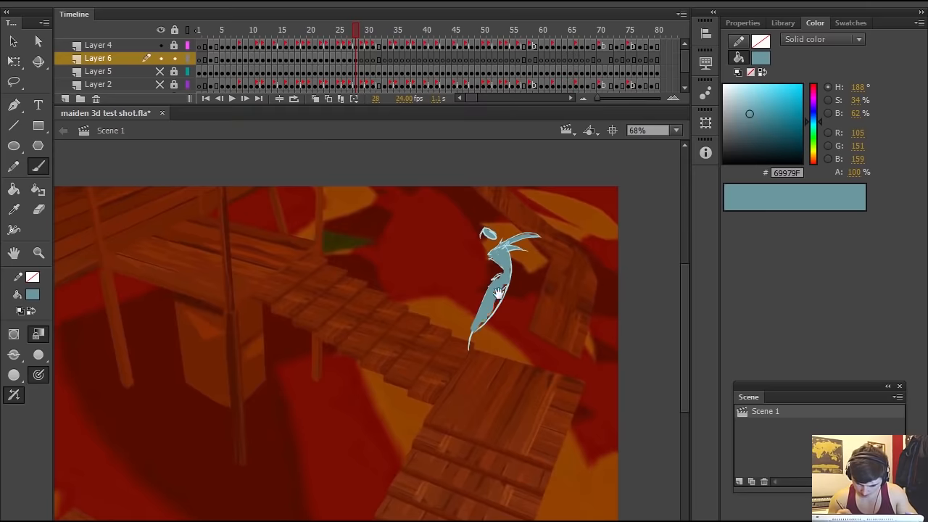
click(372, 29)
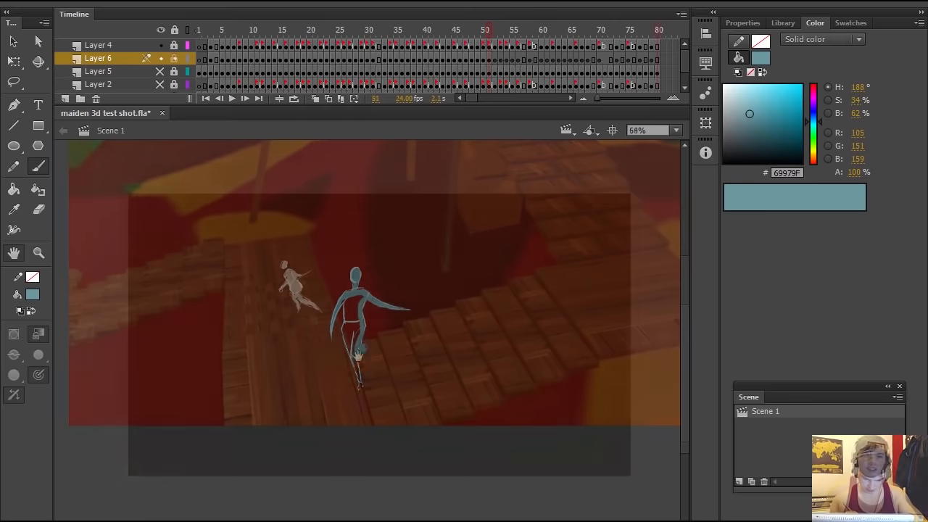
Step: Rewind to the first frame, hide Layers 5, 2, 1 and 3, and open File > Export
click(199, 29)
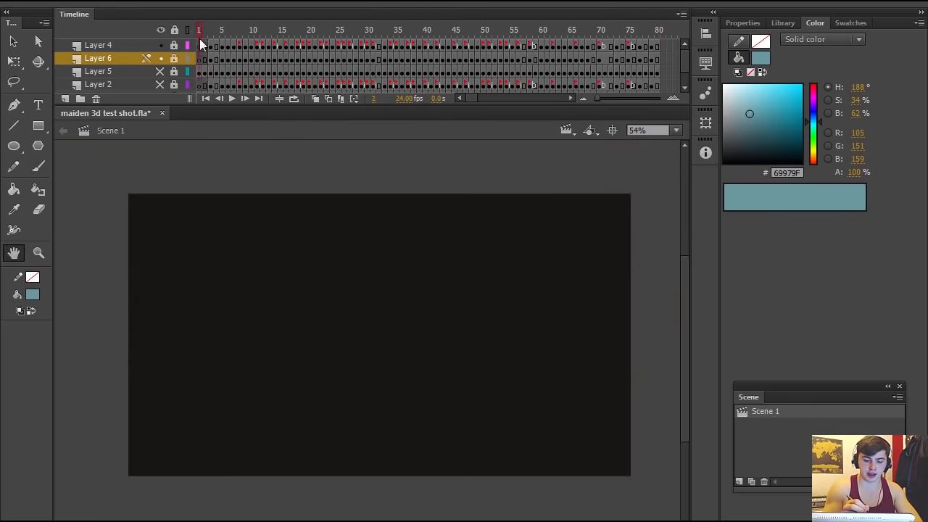
click(298, 30)
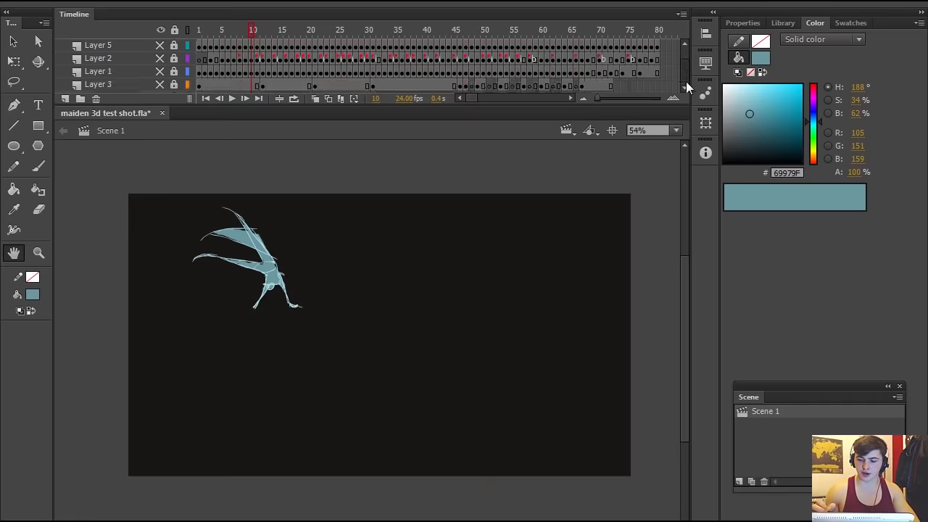
click(15, 4)
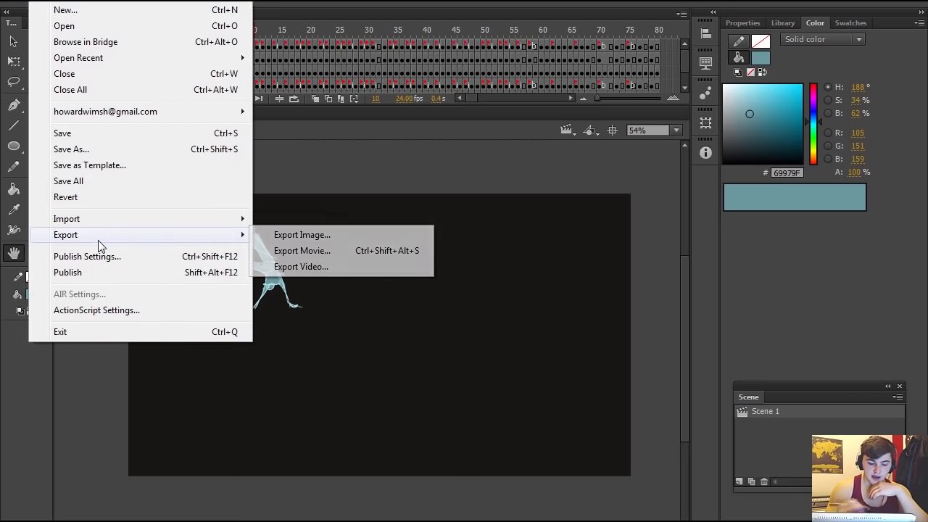
Step: Export the teal figure as PNG Sequence 'maiden 3d test shot' into the 3d test layers folder
click(302, 250)
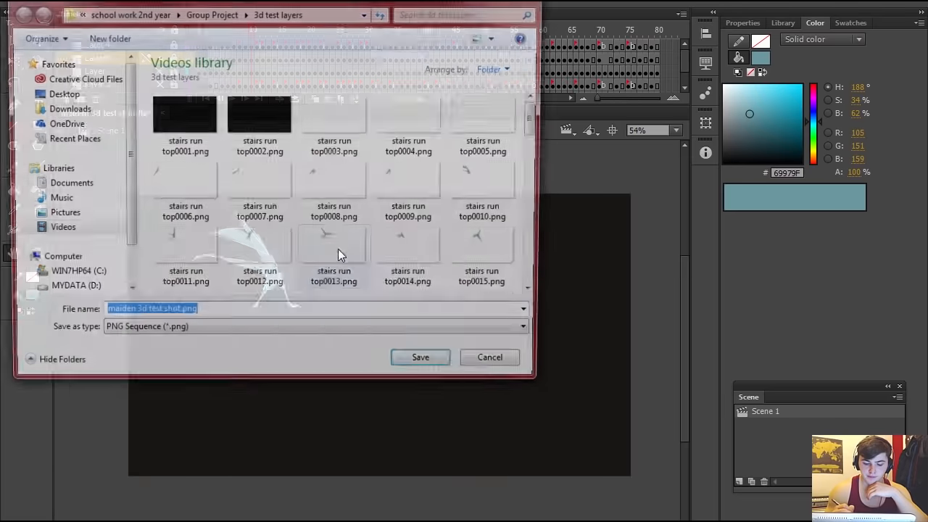
scroll(down, 3)
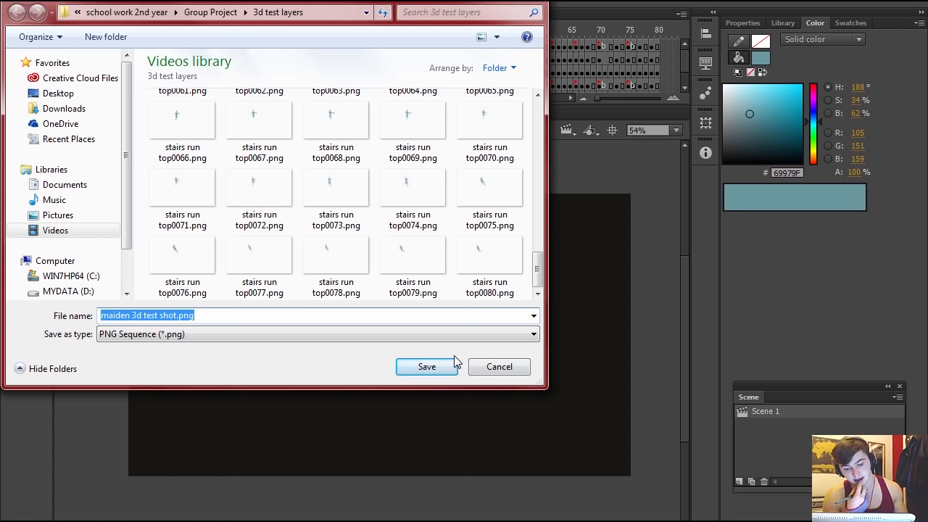
mouse_move(580, 136)
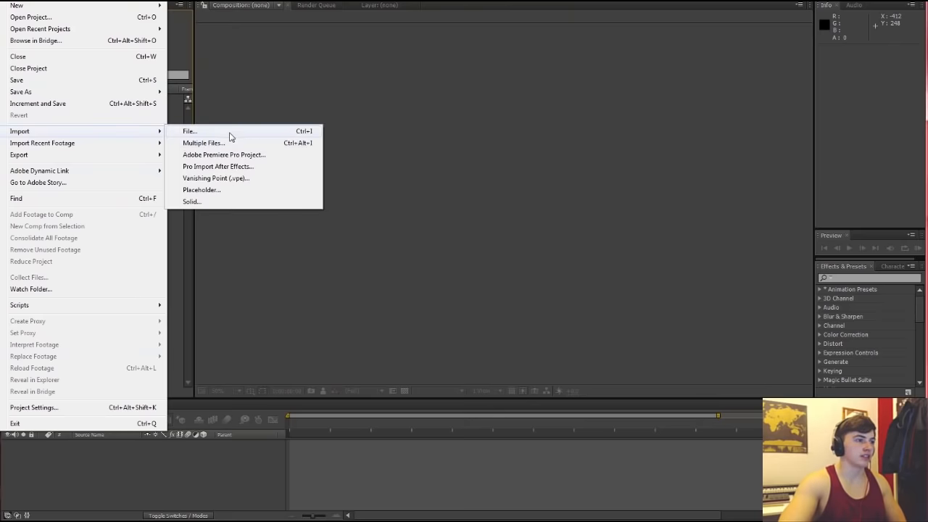
Step: Import the 'stairs run top' PNG sequence and select its resulting 1280×720 composition
click(189, 131)
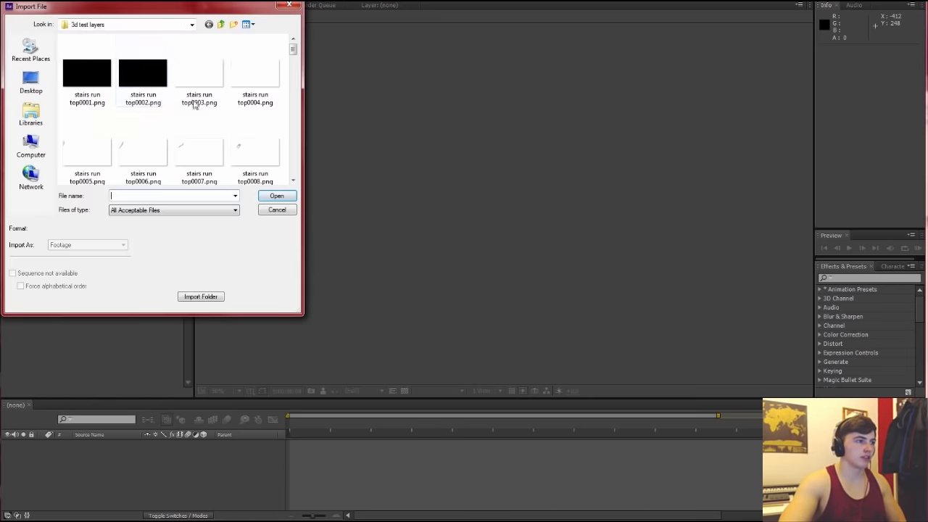
click(87, 72)
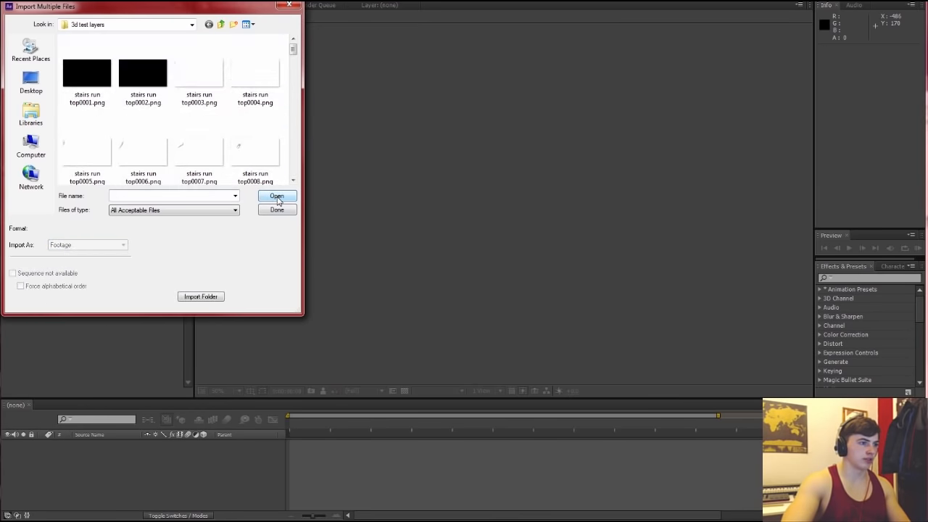
click(276, 195)
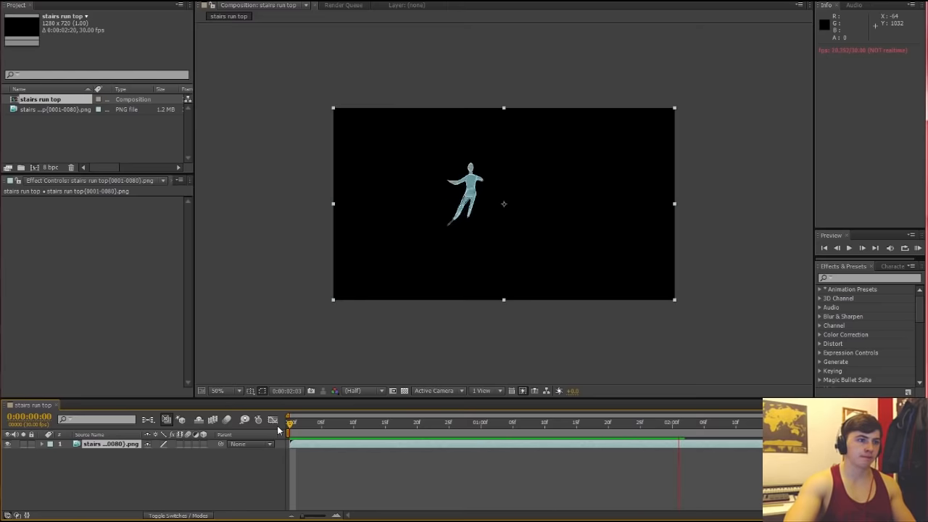
click(54, 109)
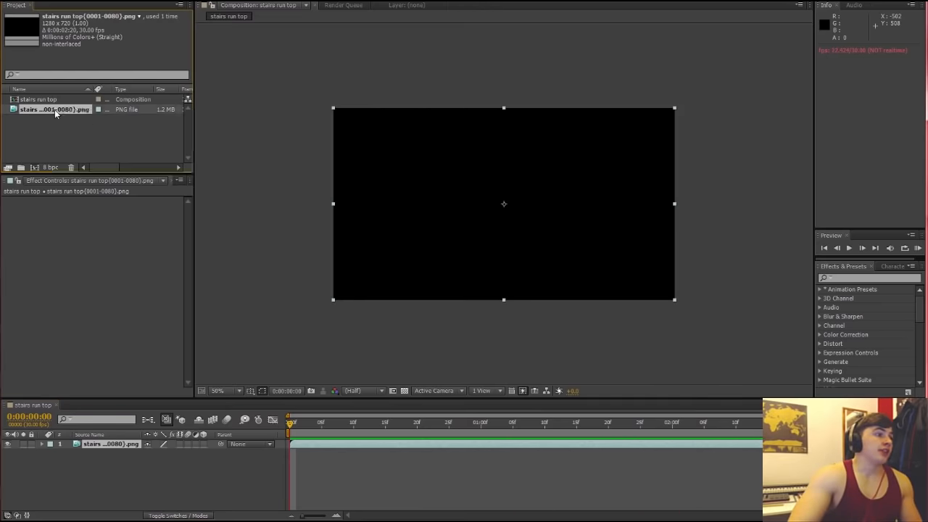
click(40, 99)
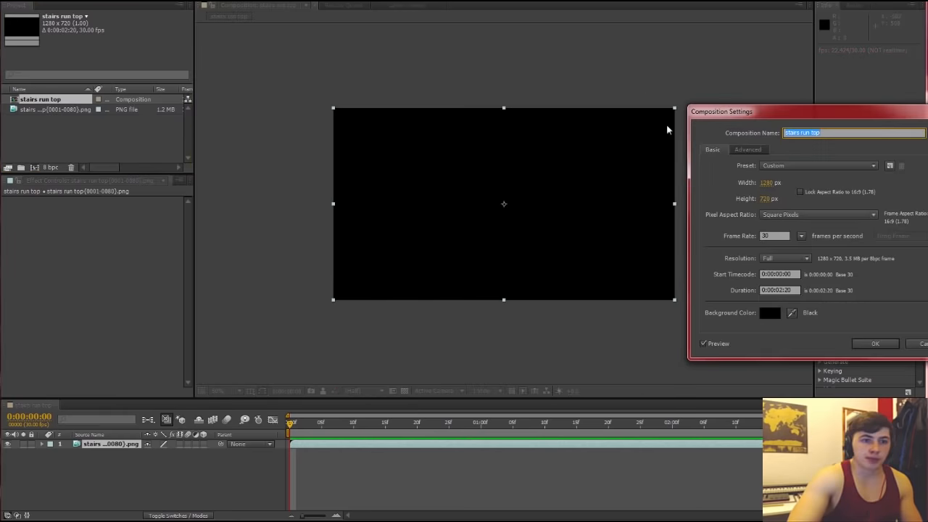
Step: Change the 'stairs run top' composition frame rate to 24 fps and confirm
click(774, 236)
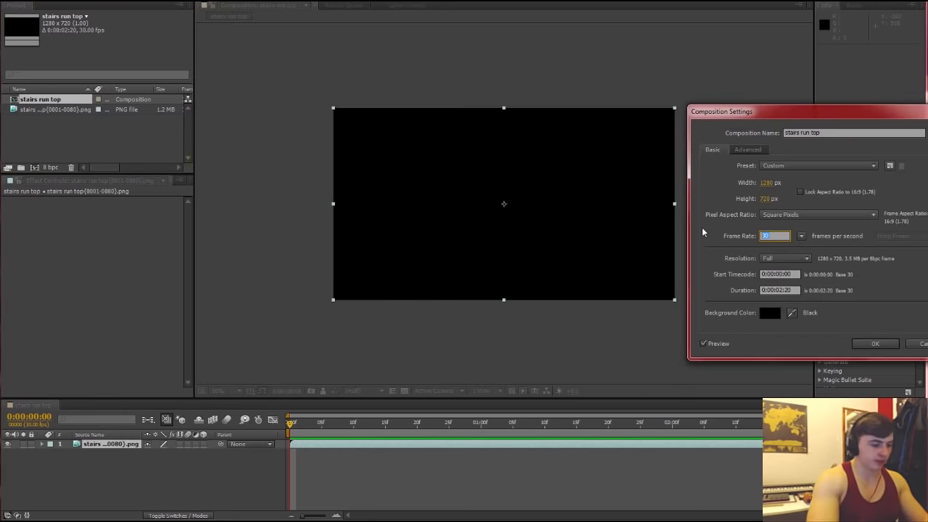
text(24)
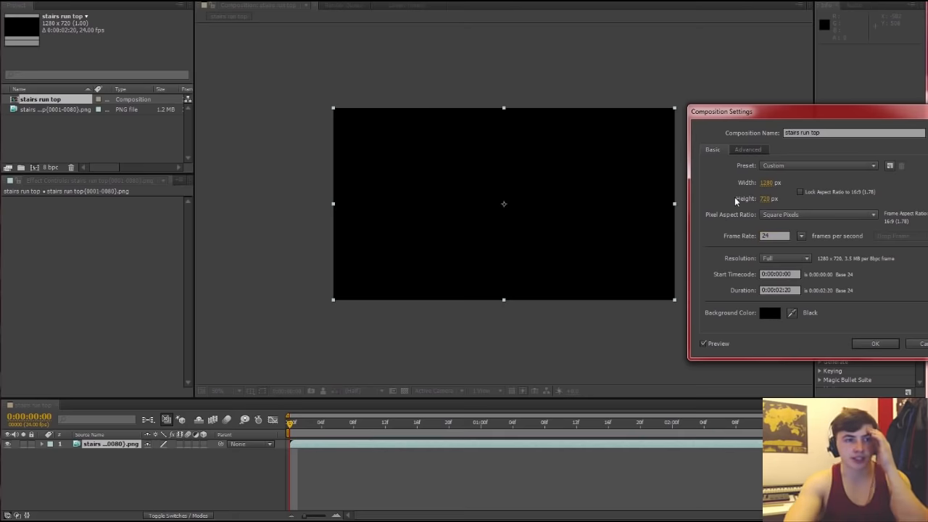
mouse_move(797, 226)
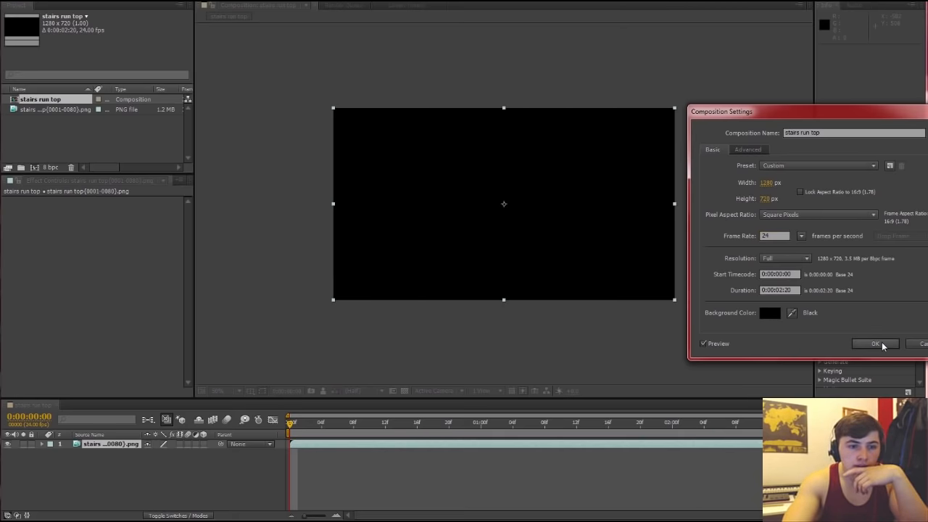
click(874, 342)
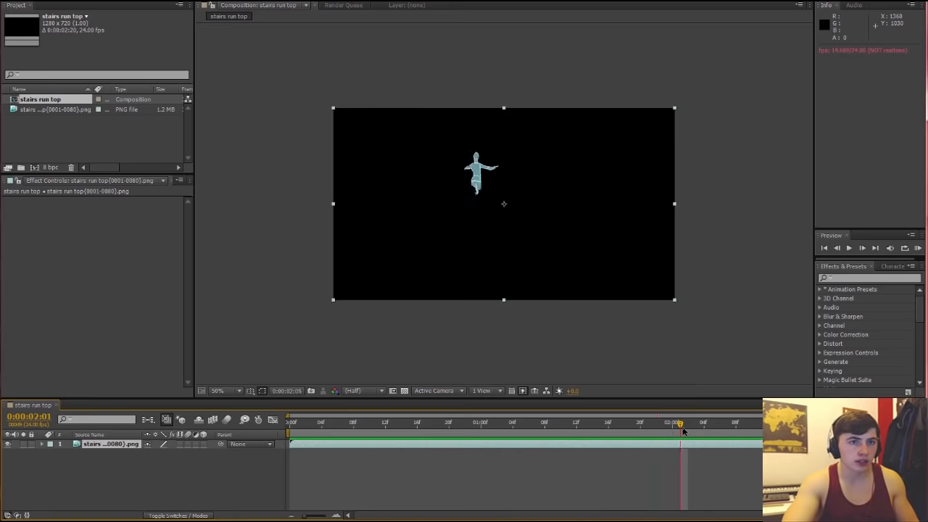
Step: Import the 'background 3d' PNG frames from the 3d test layer 2 folder as a PNG sequence
click(448, 422)
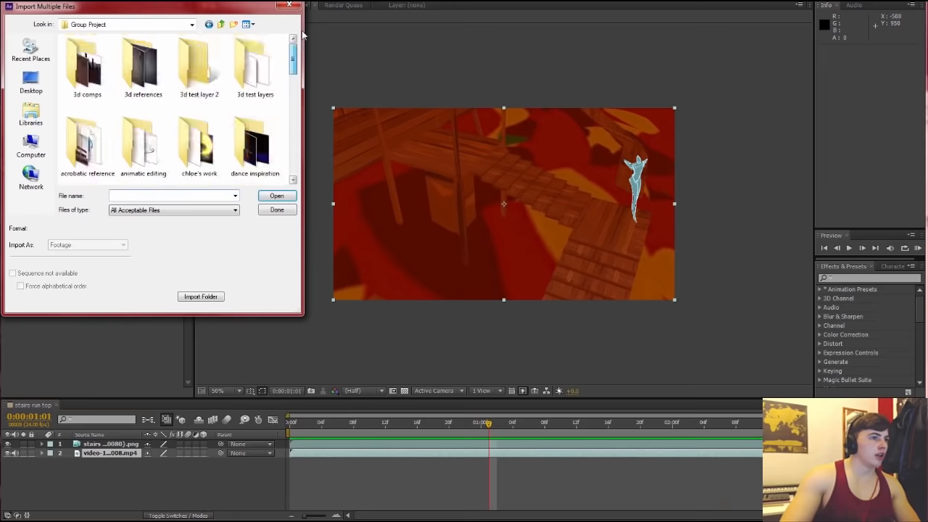
double_click(198, 69)
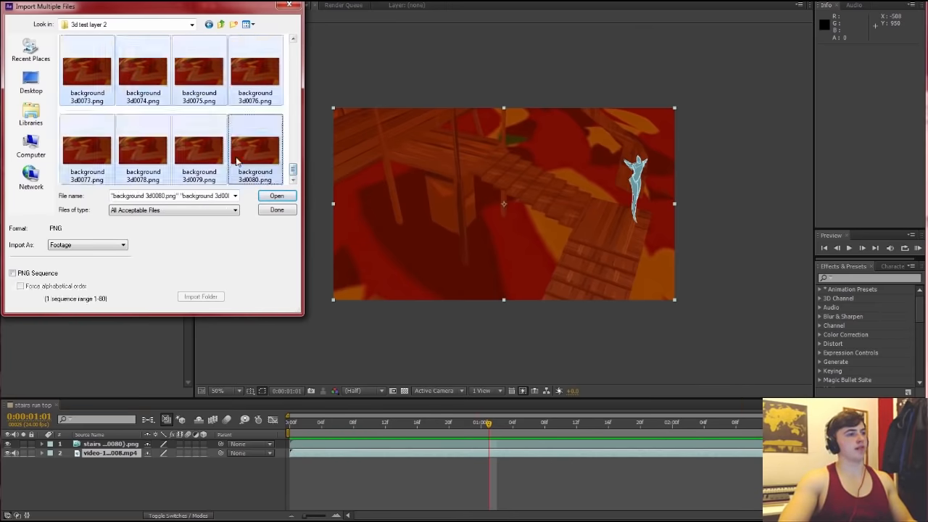
click(13, 273)
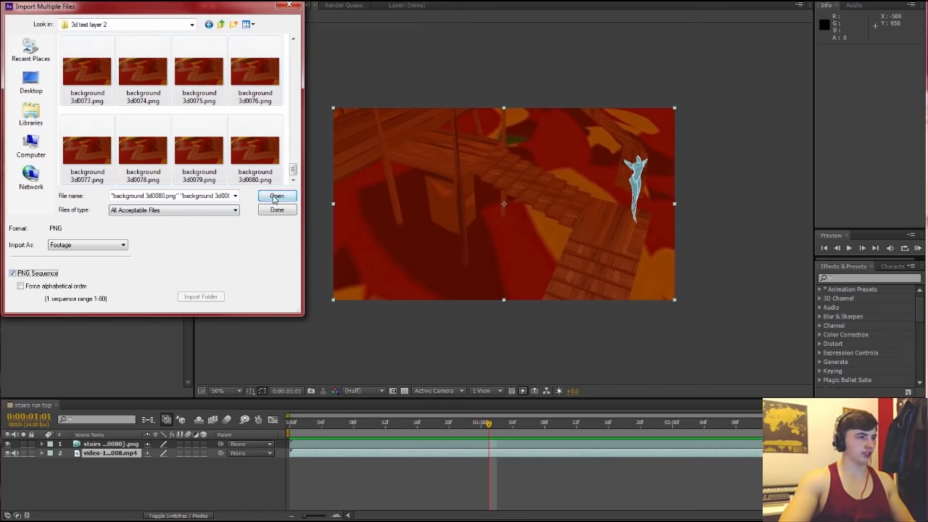
click(277, 196)
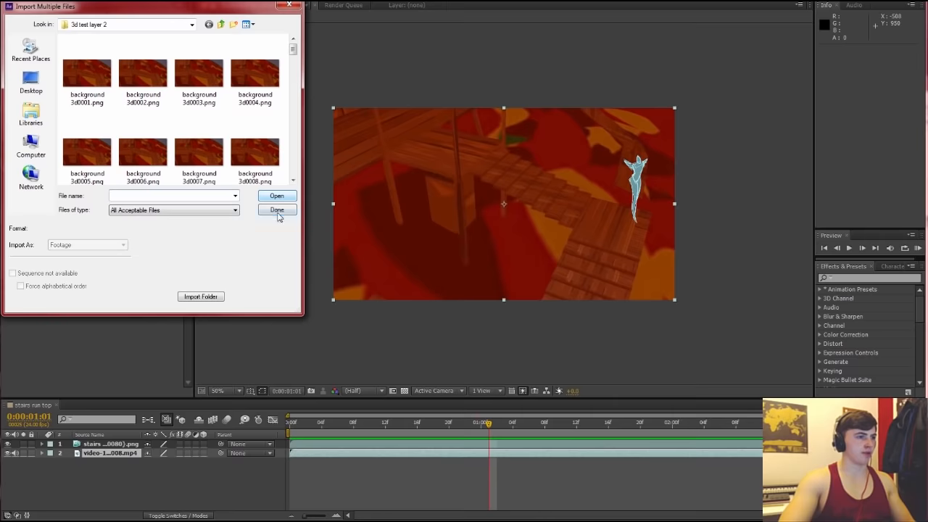
click(276, 210)
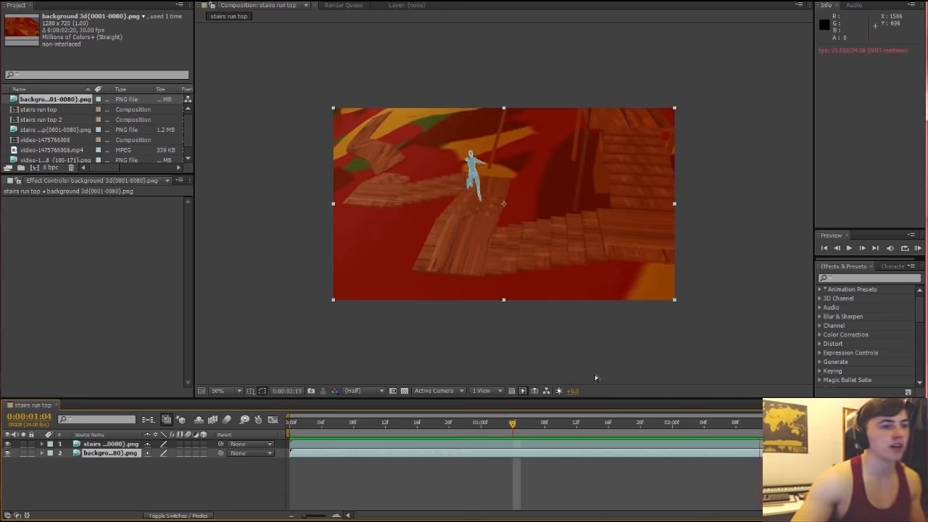
Step: Scrub the 'stairs run top' timeline back to frame 0
click(321, 423)
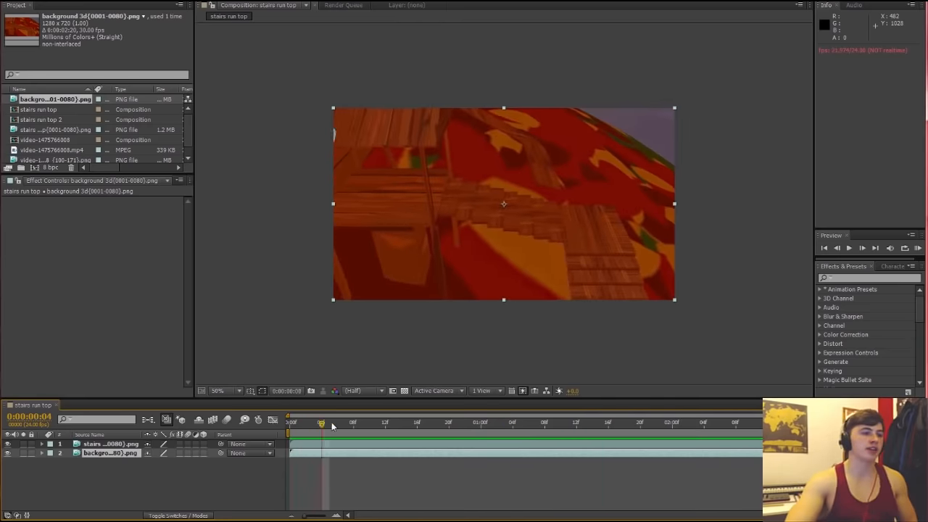
click(417, 421)
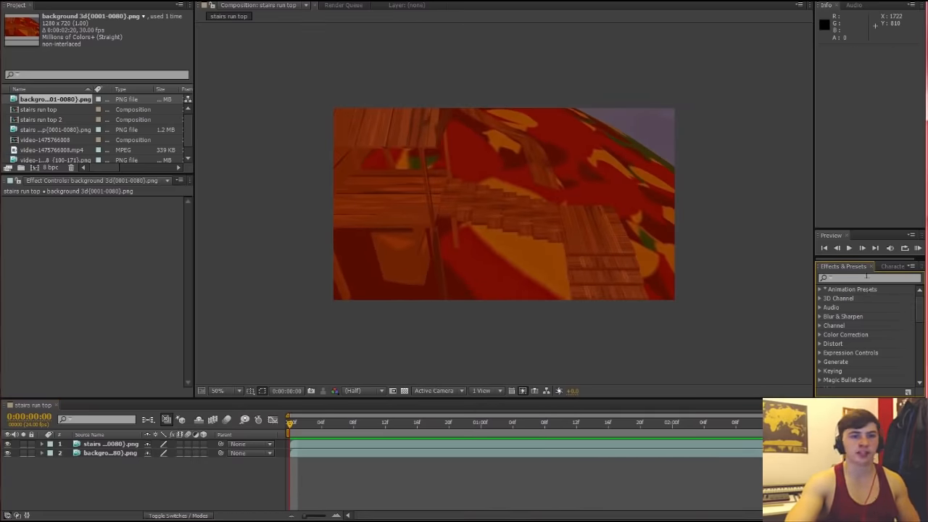
text(colour)
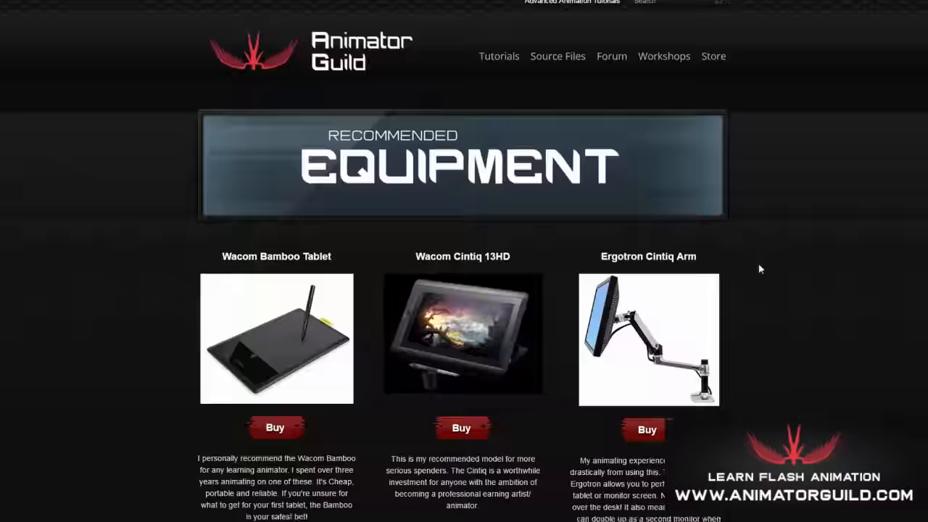
Step: Scroll to Animation Showcase and Feedback and open the 'Quick test' thread
scroll(down, 3)
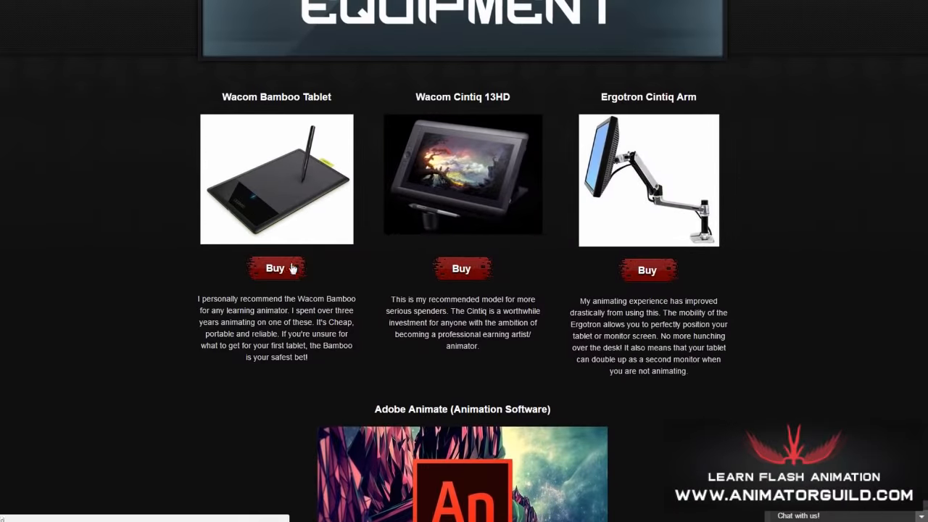
scroll(down, 3)
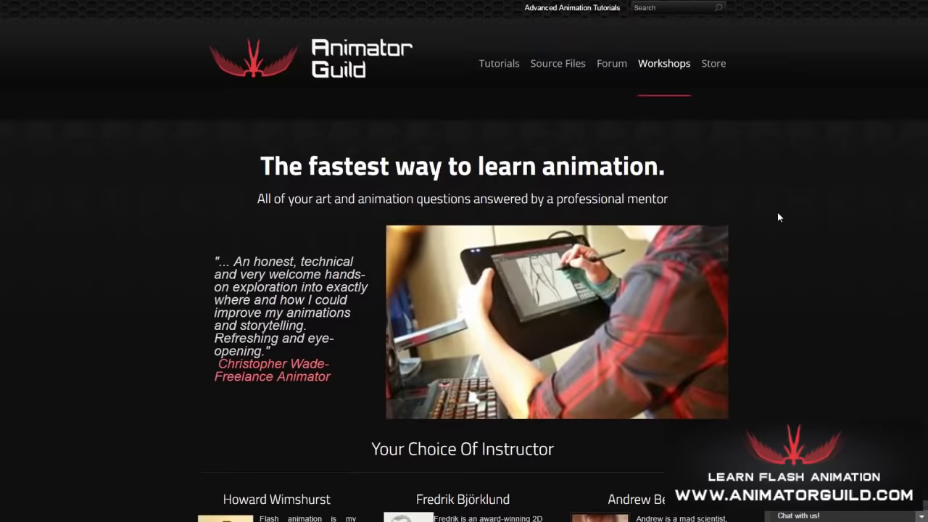
scroll(down, 3)
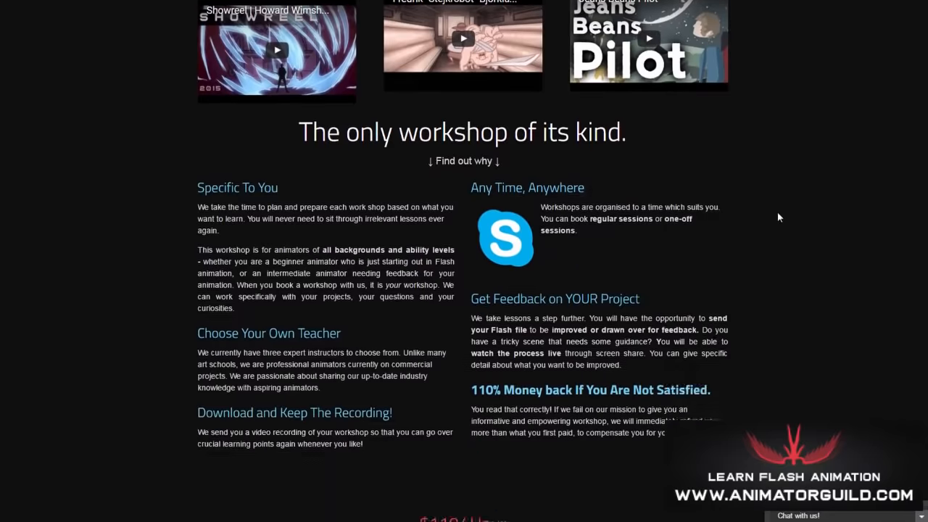
scroll(down, 3)
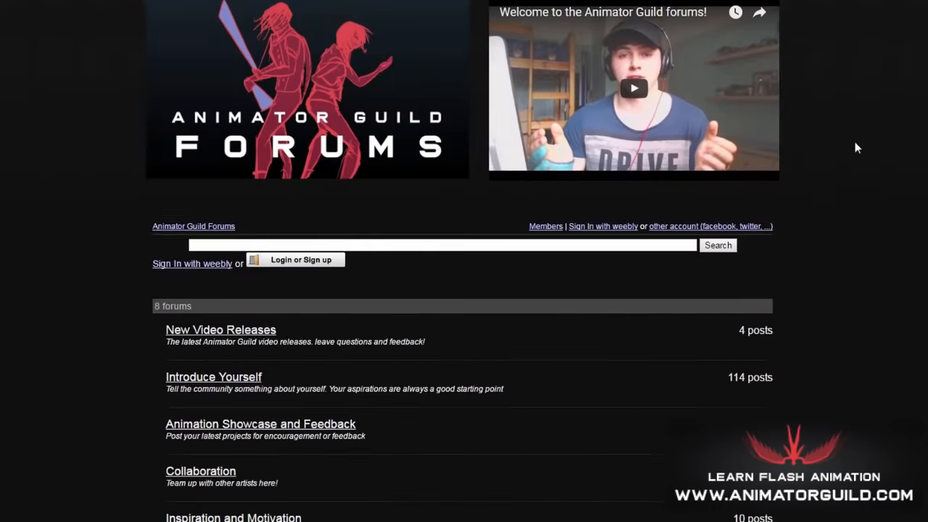
click(259, 424)
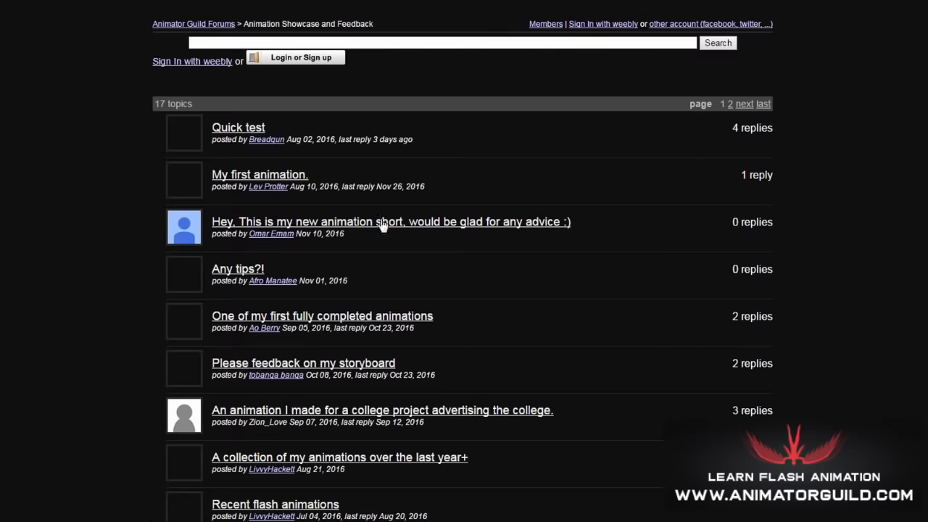
click(238, 126)
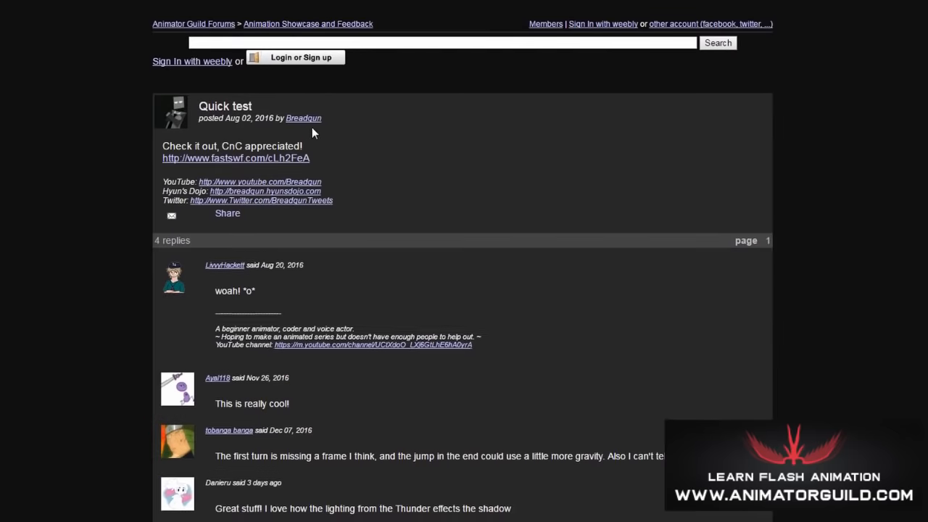